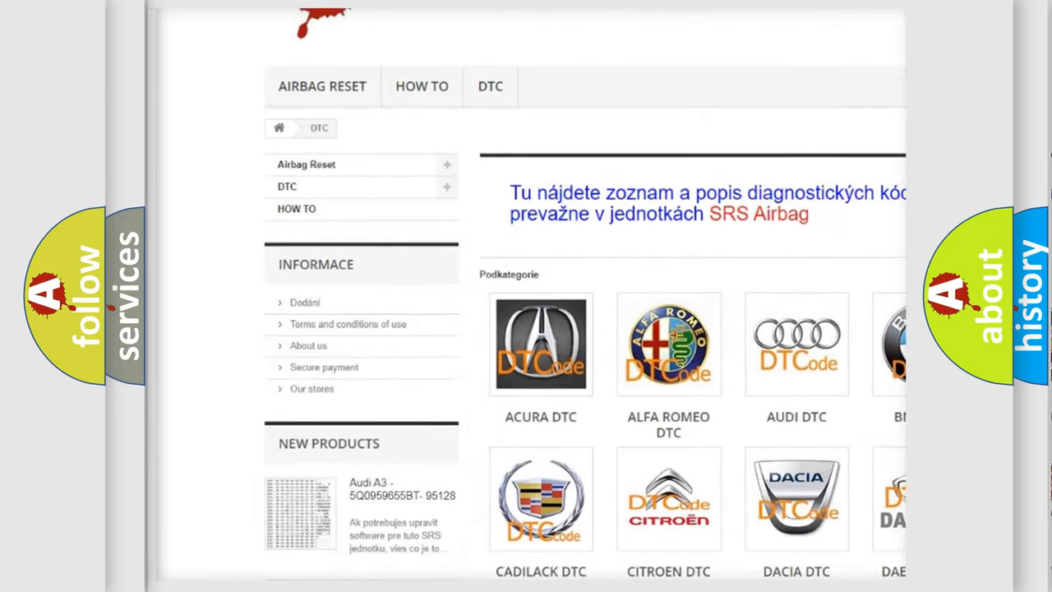
pyautogui.scroll(-3)
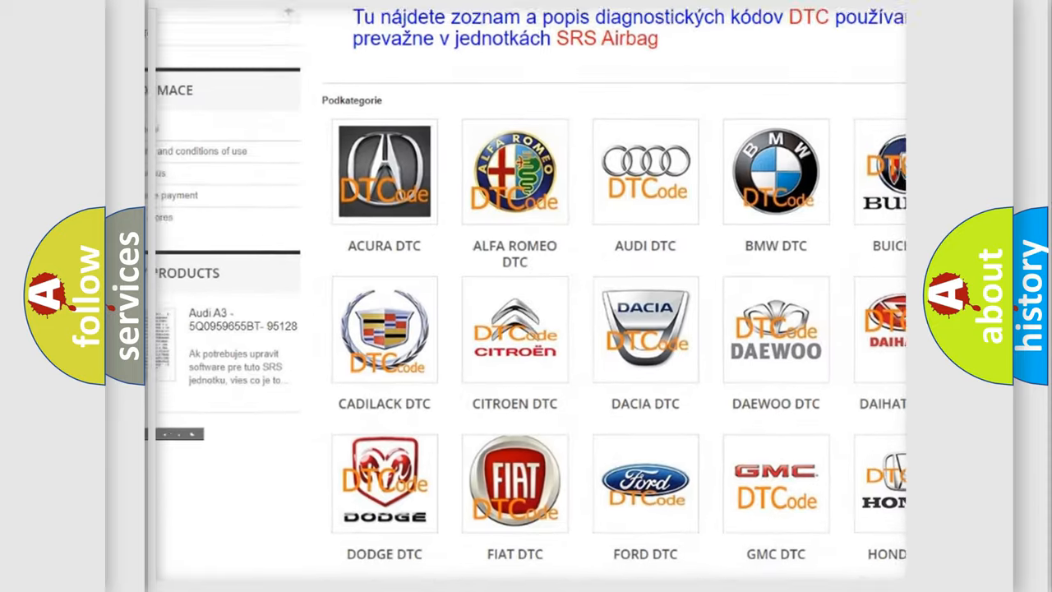
pyautogui.scroll(-3)
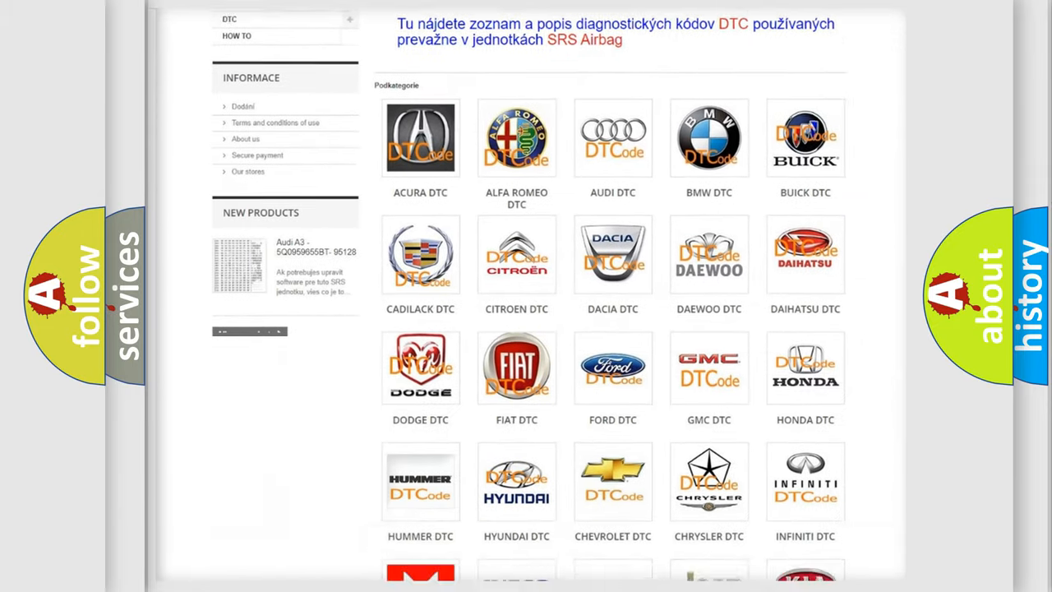
pyautogui.scroll(-3)
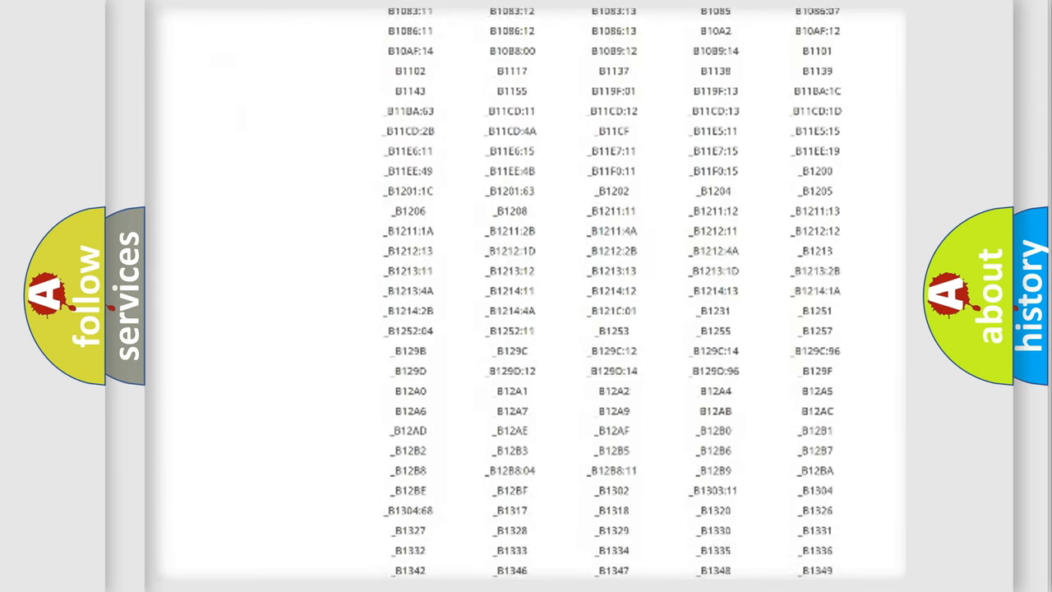
pyautogui.scroll(-3)
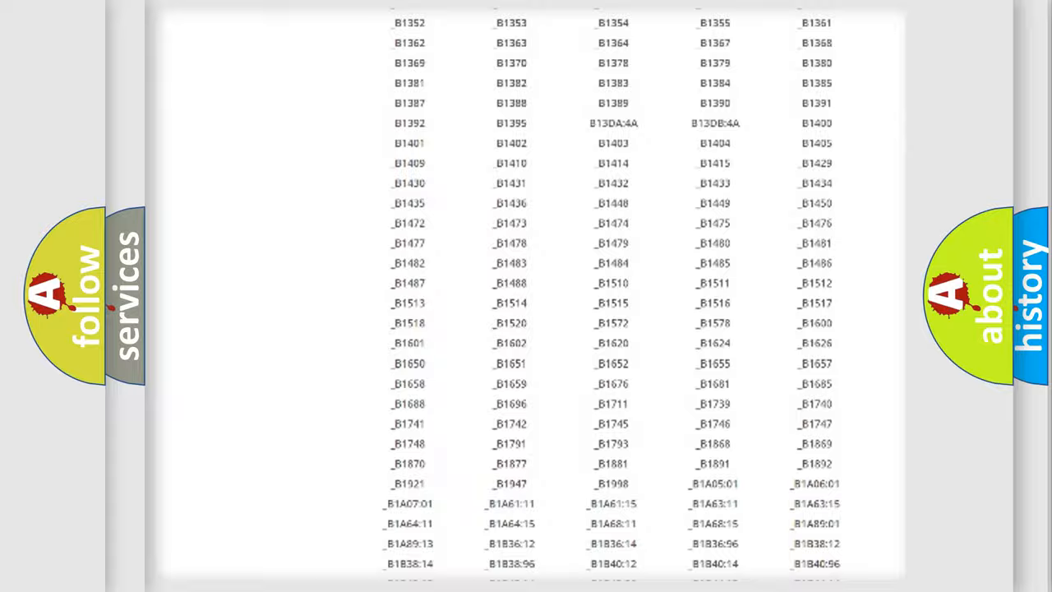